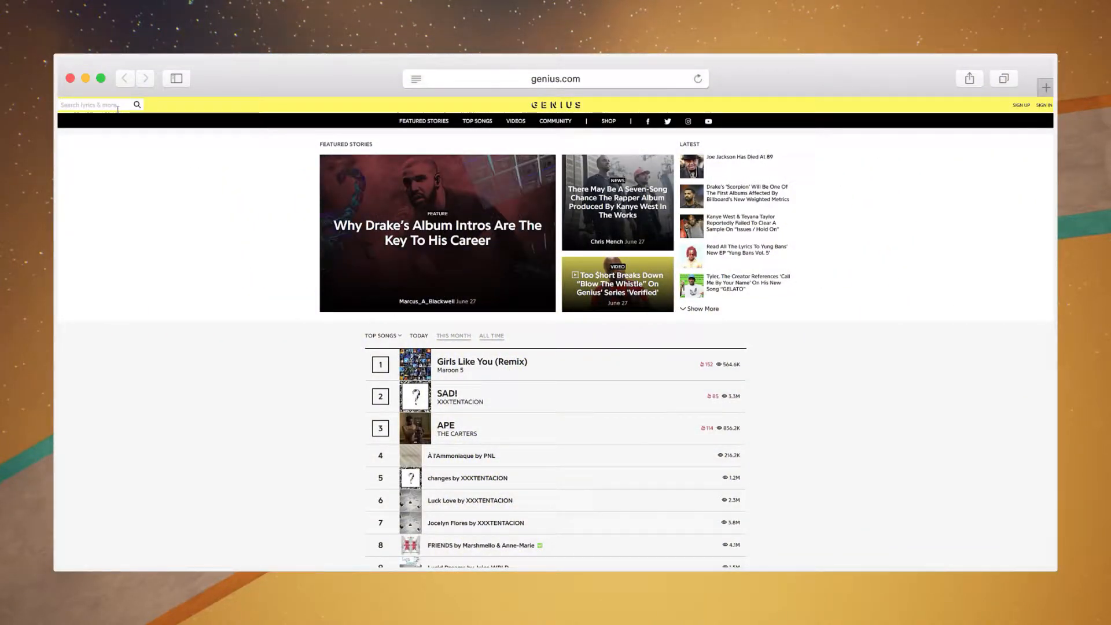
Step: Search Genius for 'Babies KYLE' and open the Babies by KYLE lyrics page
text(Babies)
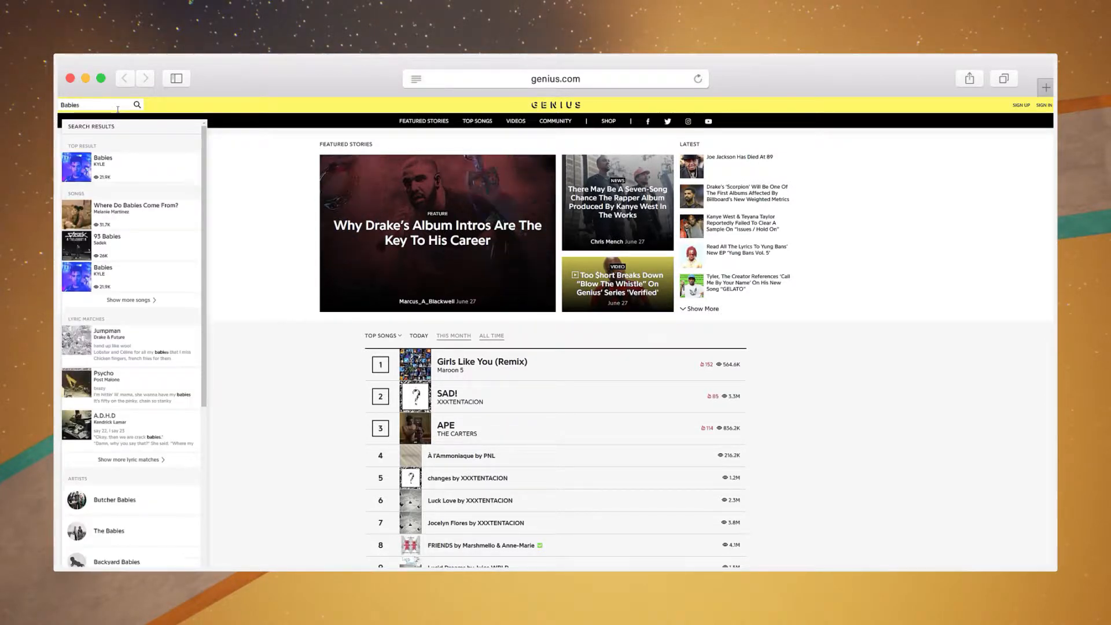
text(KYLE)
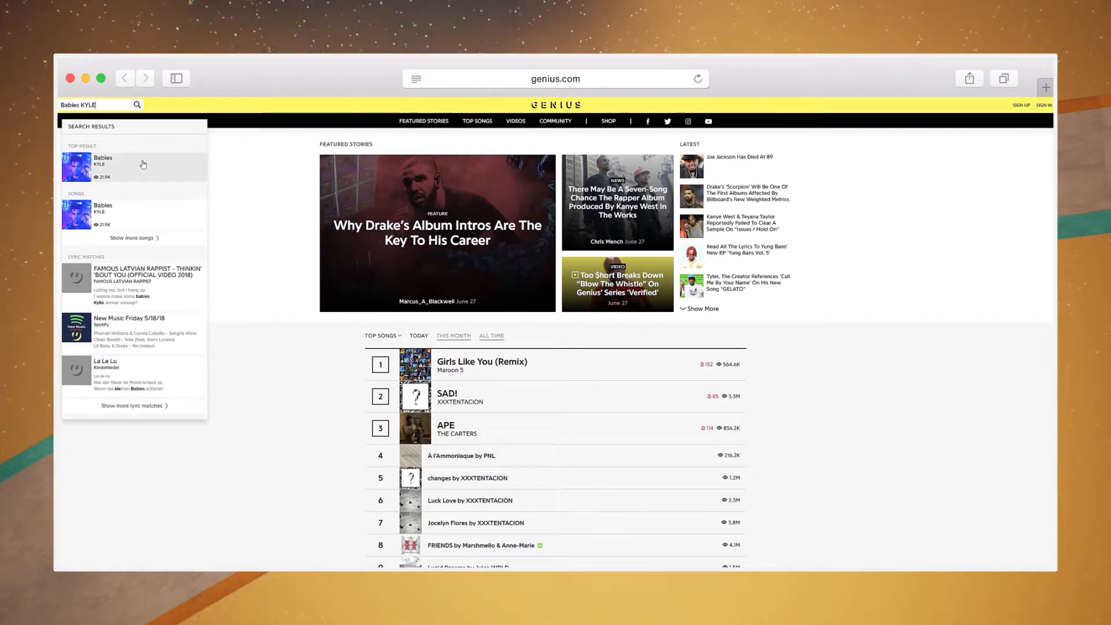
click(103, 165)
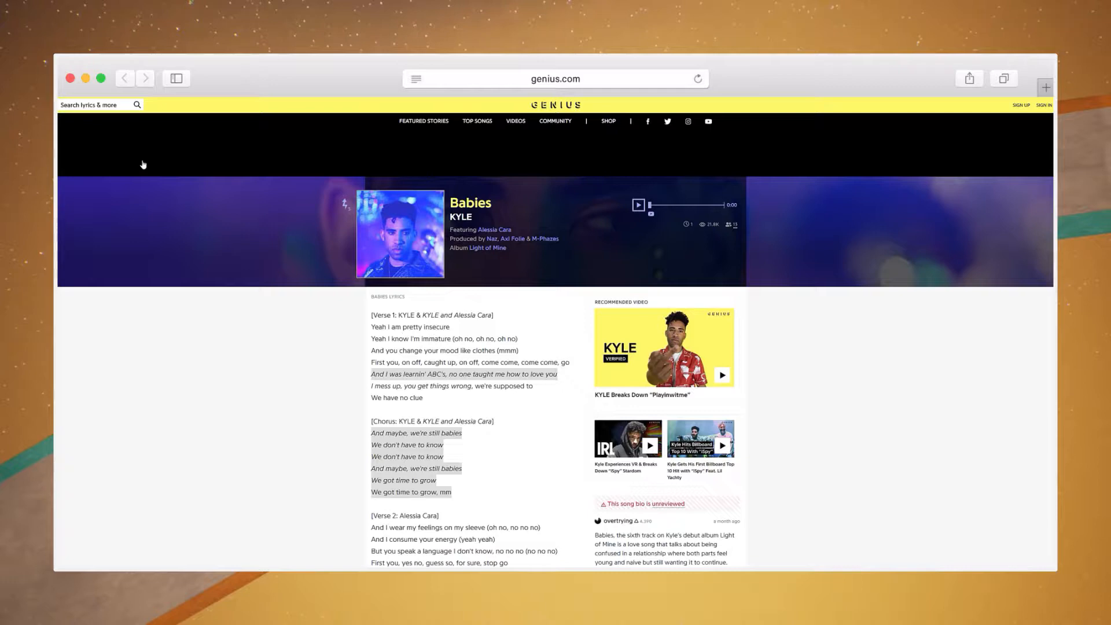
Step: Open the Genius explanation for the ABC's lyric line in Babies
click(464, 374)
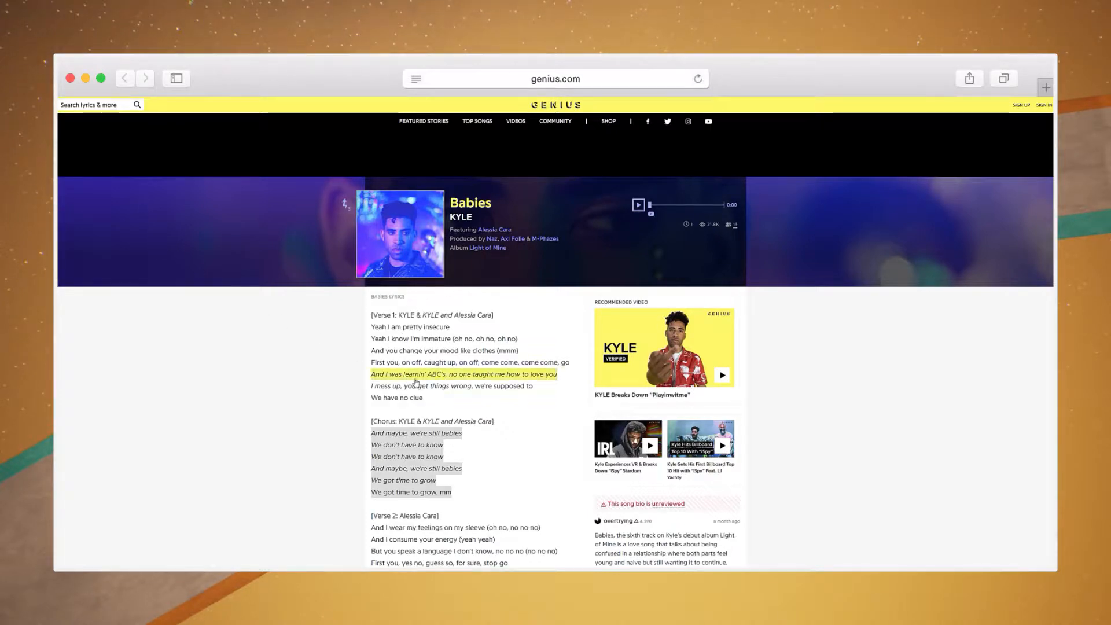
click(463, 374)
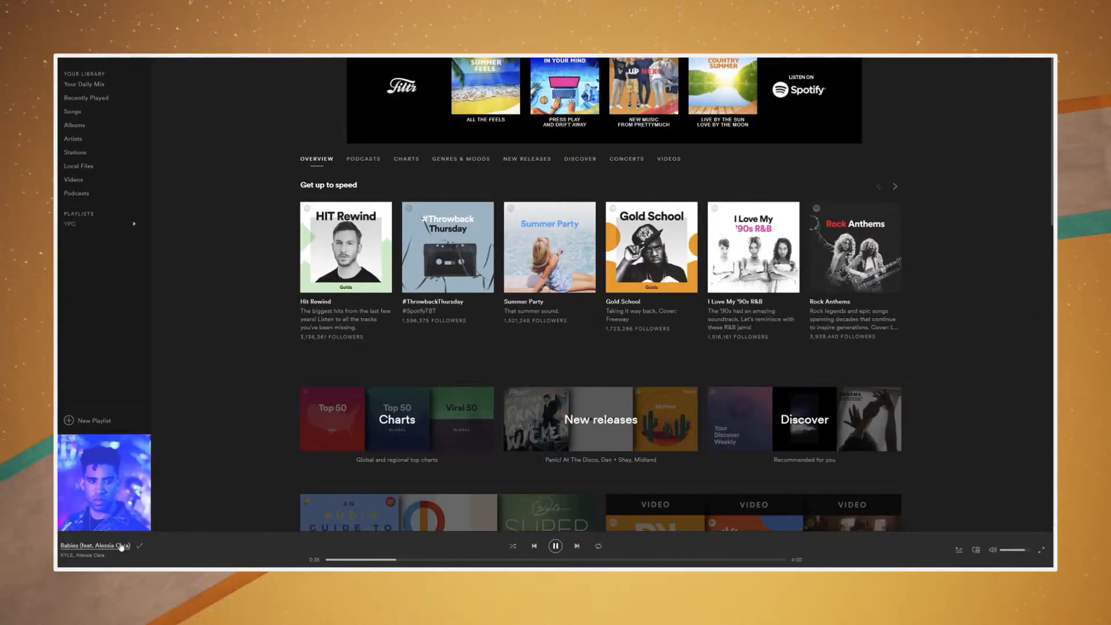
Step: Open the now-playing About You (feat. blackbear) single page, then Mike Shinoda's artist page
click(105, 482)
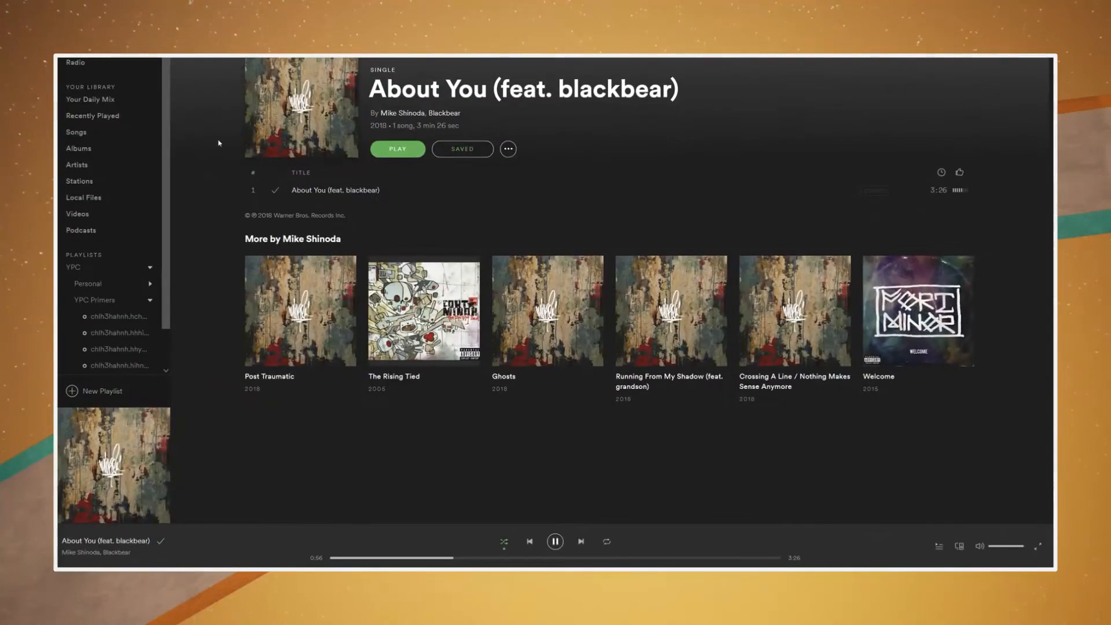
click(403, 113)
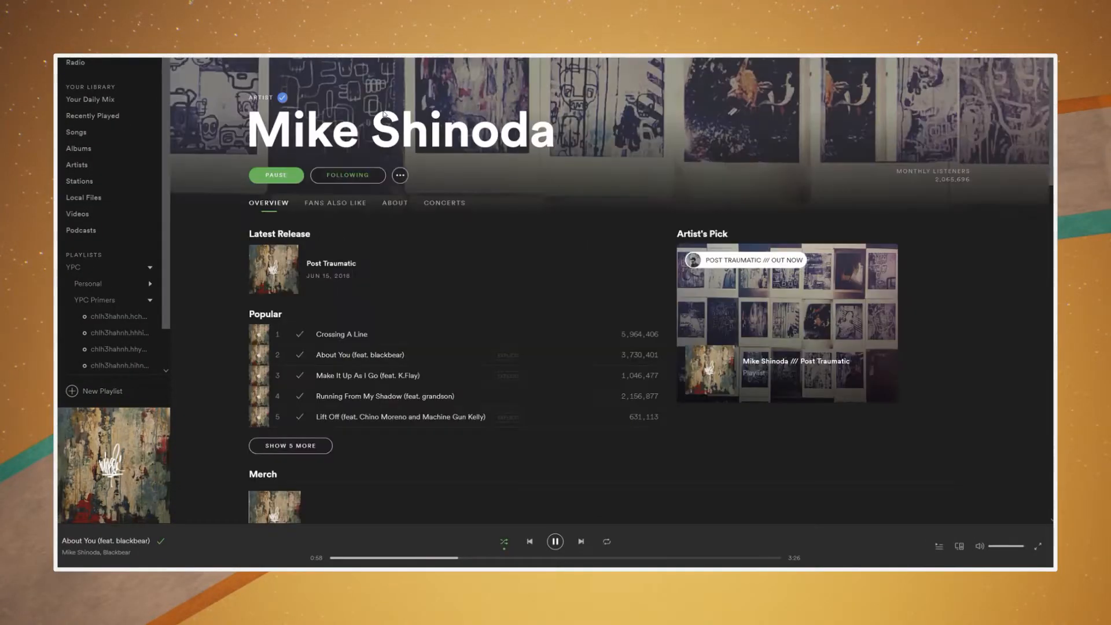
Step: Scroll Mike Shinoda's page, then briefly play and pause the About You song radio
scroll(down, 3)
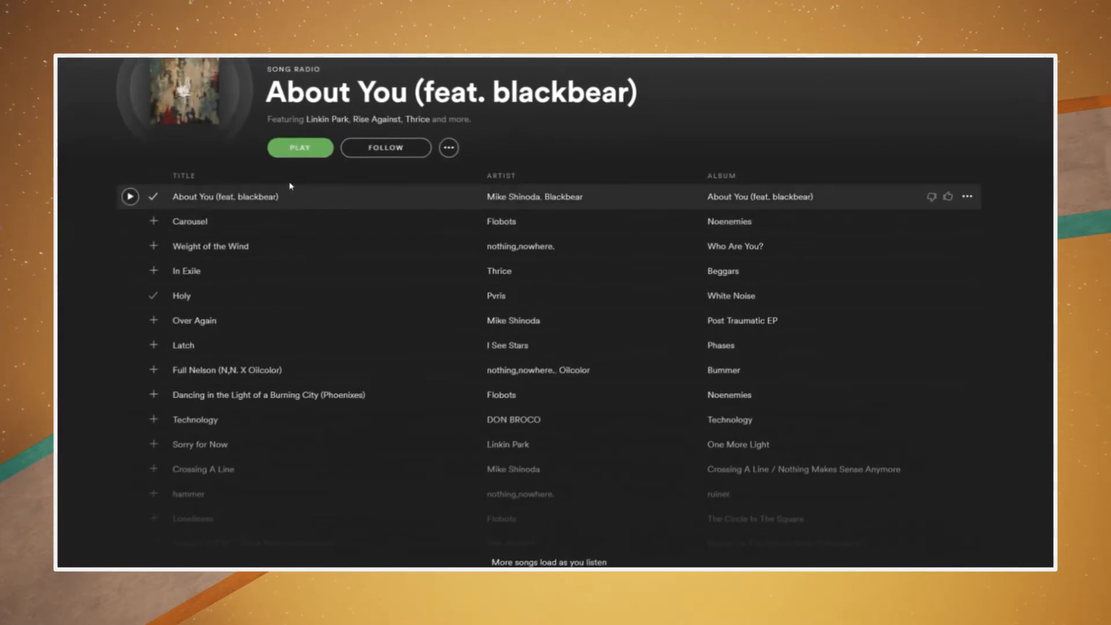
click(300, 147)
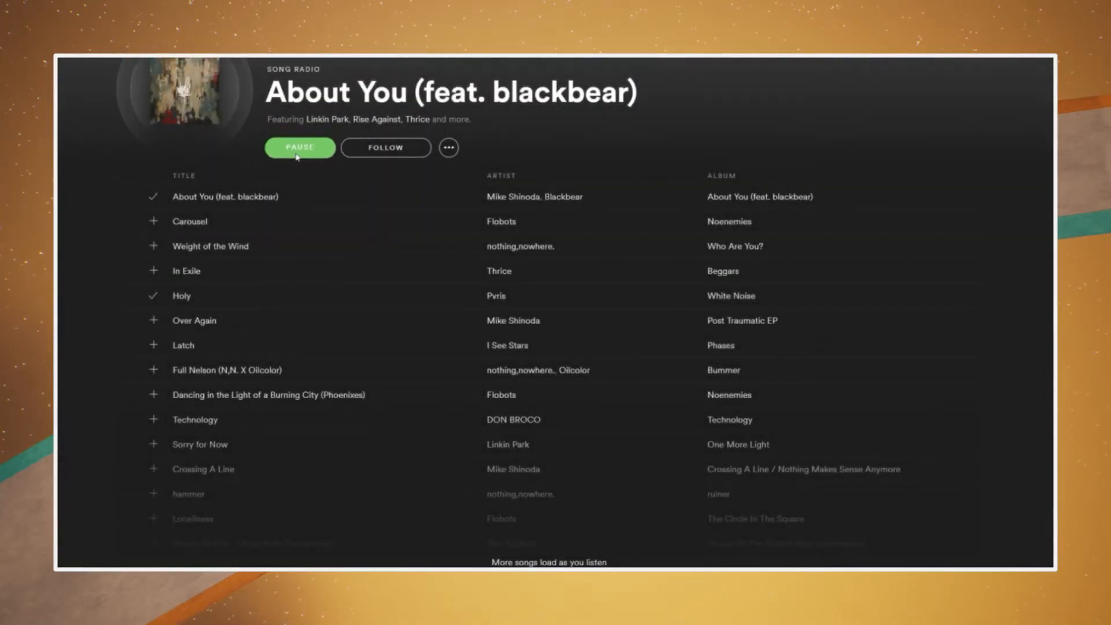
click(299, 147)
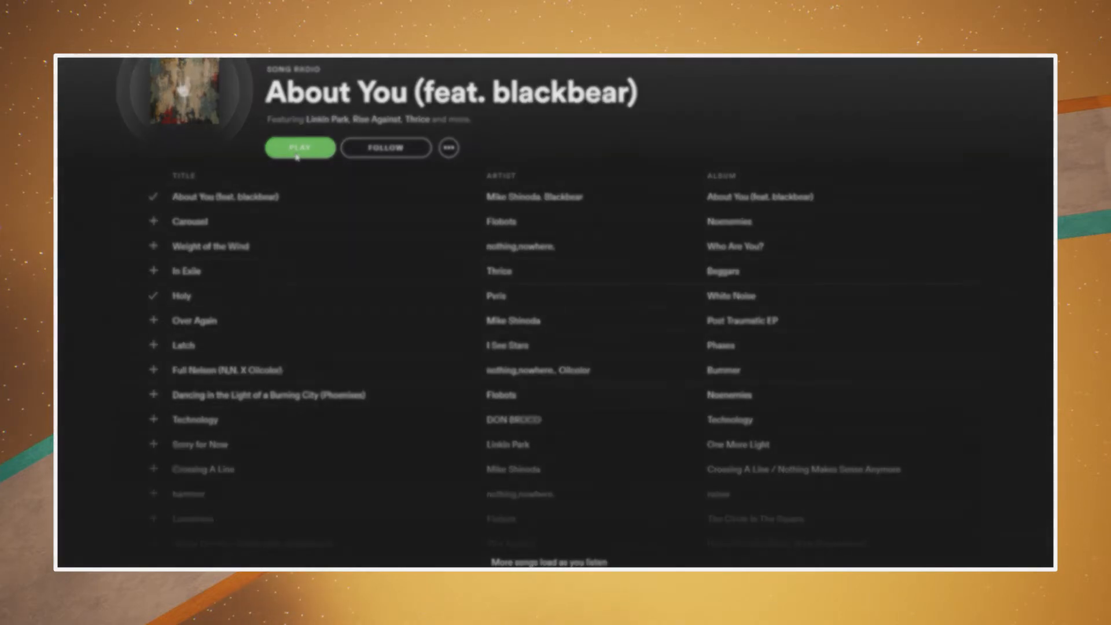